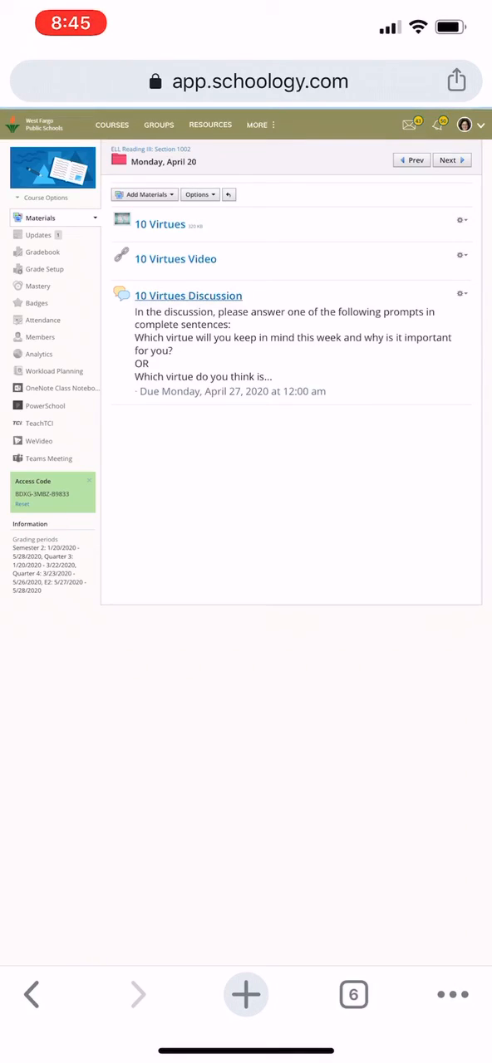
Step: Open the 10 Virtues Discussion and focus the empty 'Write a comment' box
click(188, 296)
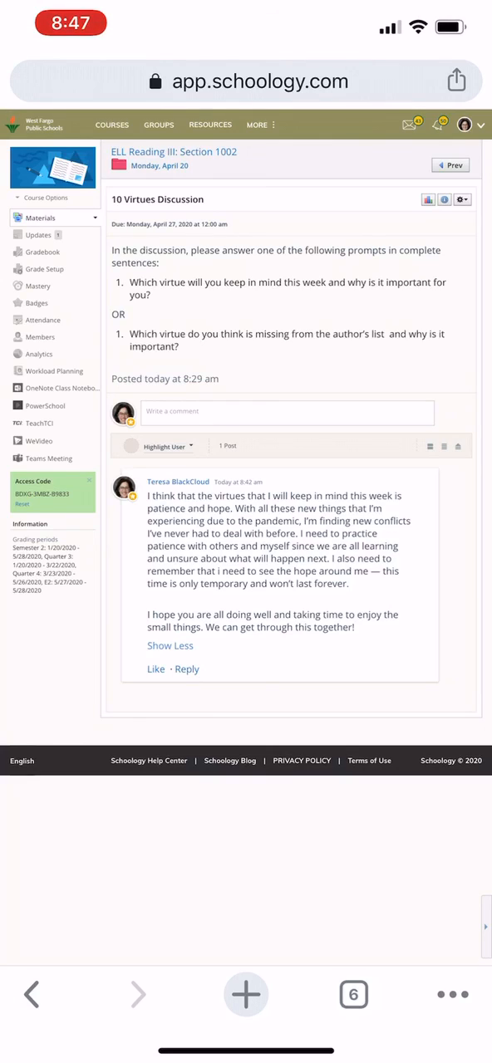
click(286, 412)
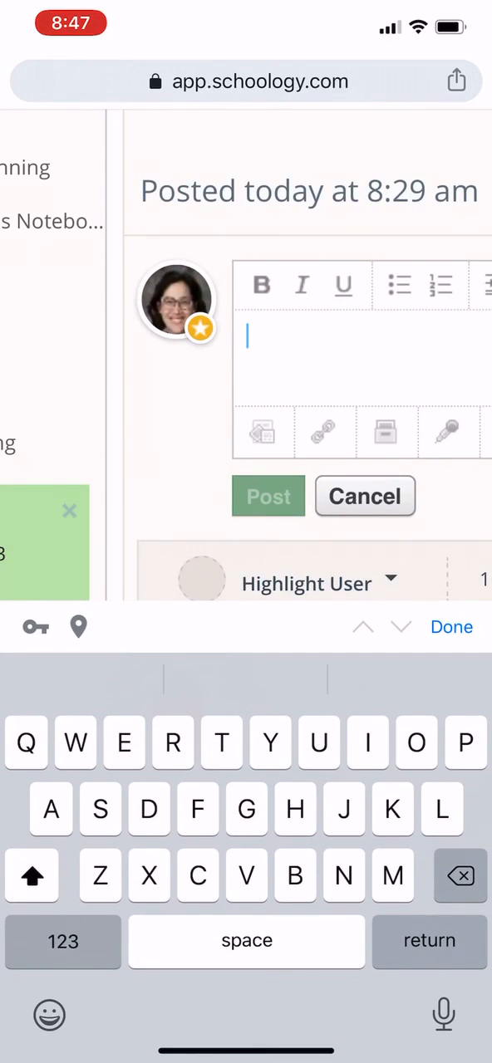